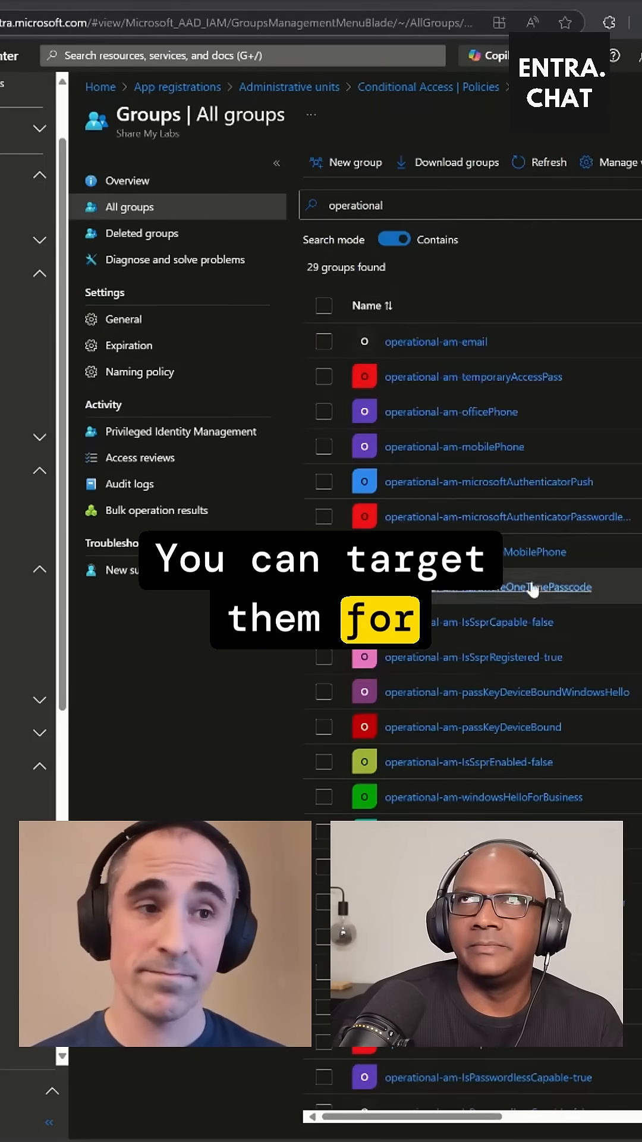
scroll("down", 3)
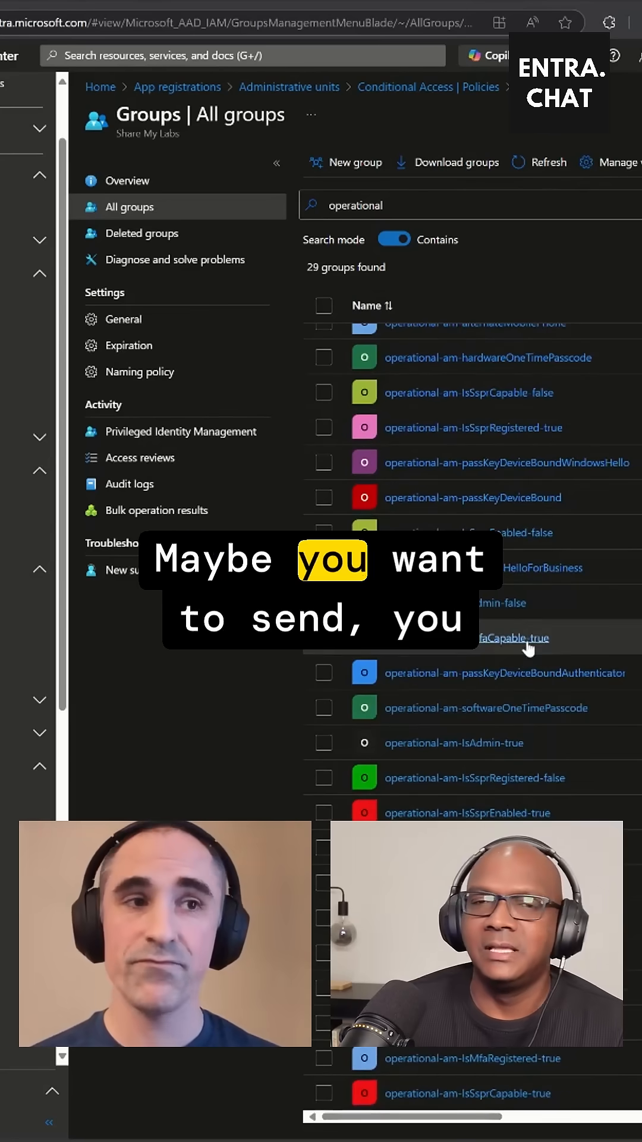